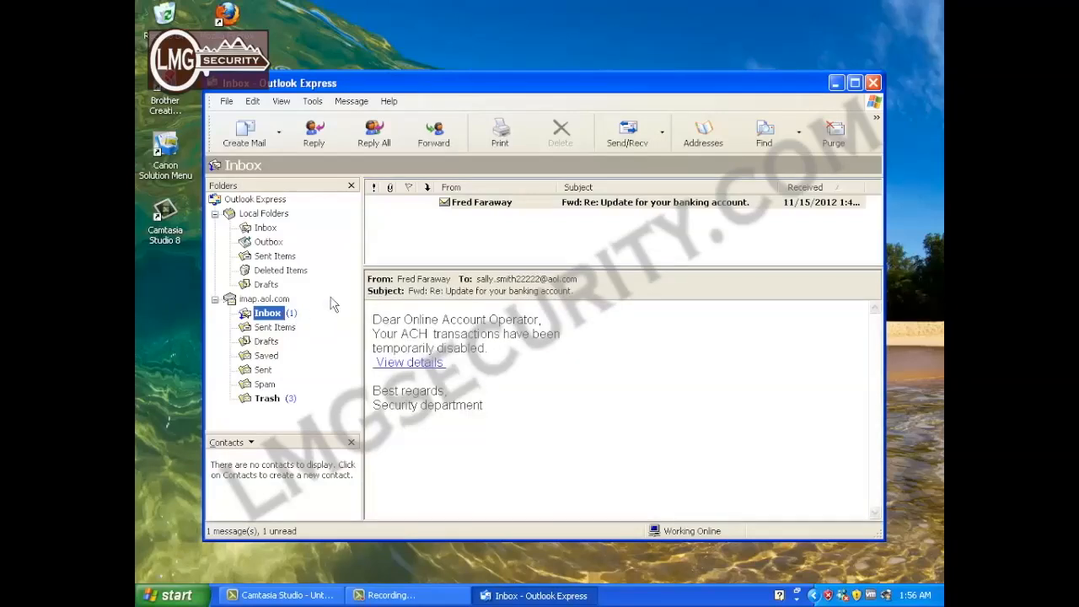
mouse_move(400, 295)
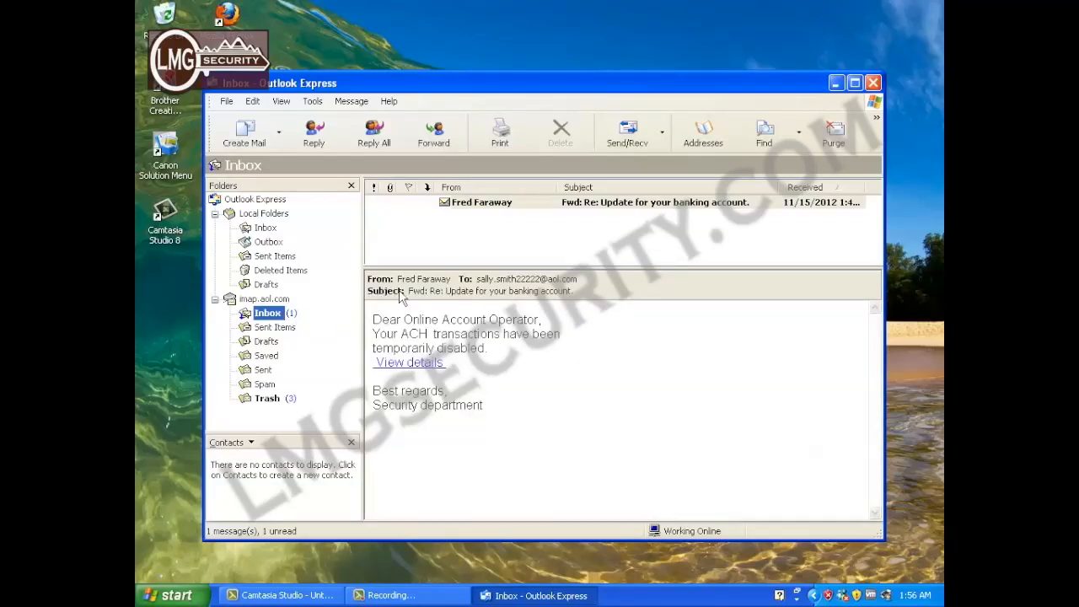
mouse_move(413, 312)
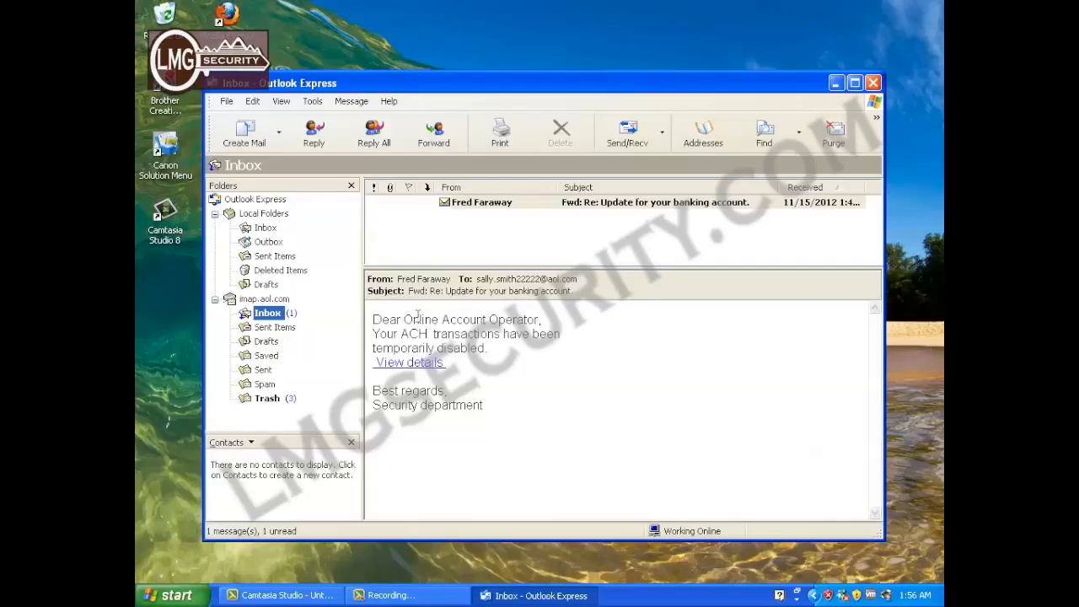
mouse_move(421, 348)
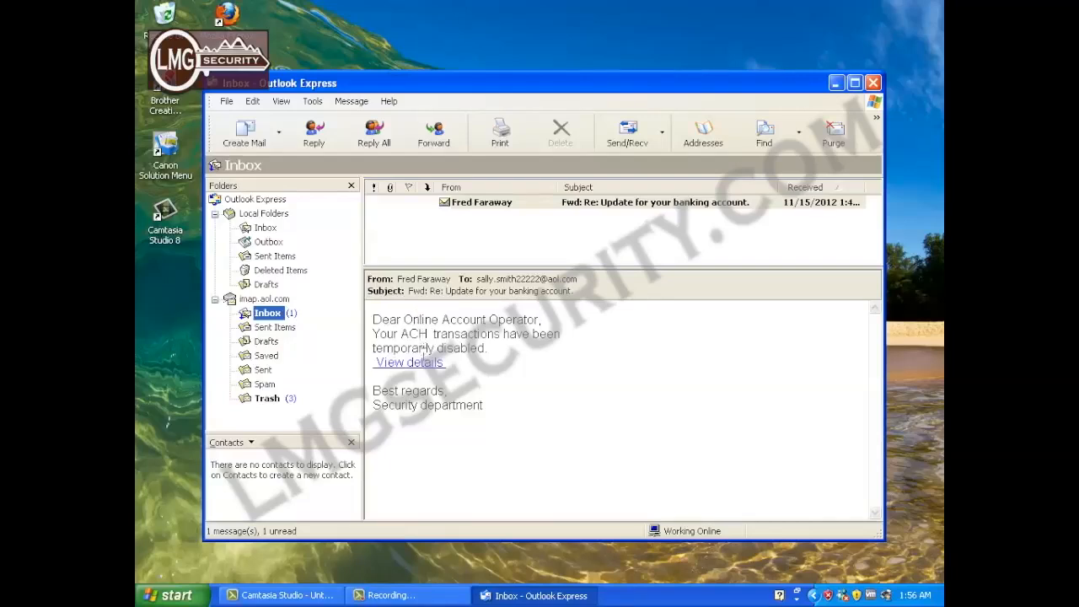
mouse_move(409, 363)
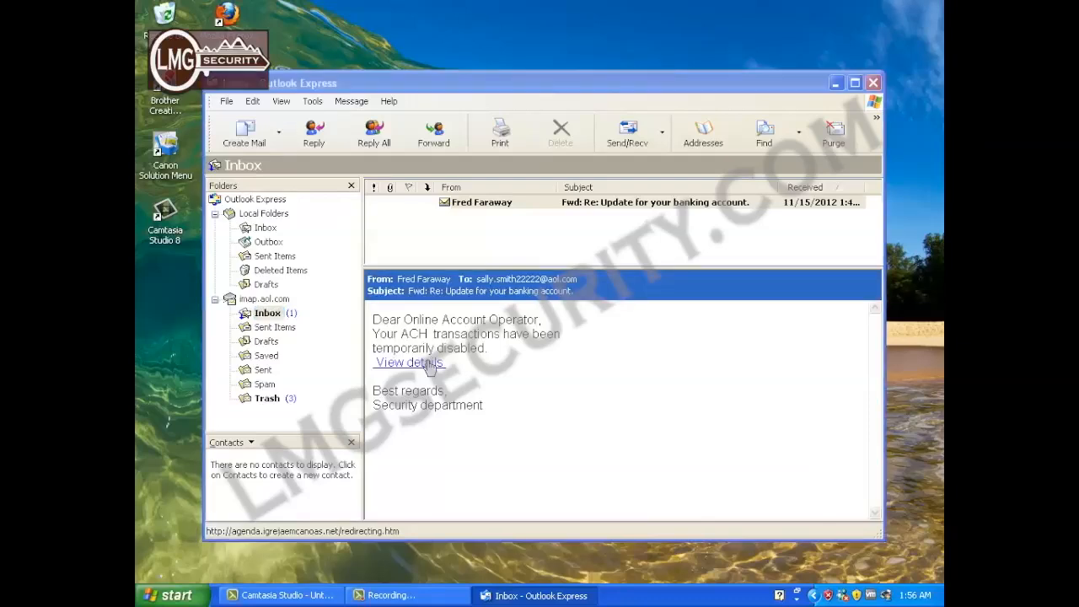
Launch the email's View details link, loading the browser-compatibility redirect page in Internet Explorer.
click(408, 362)
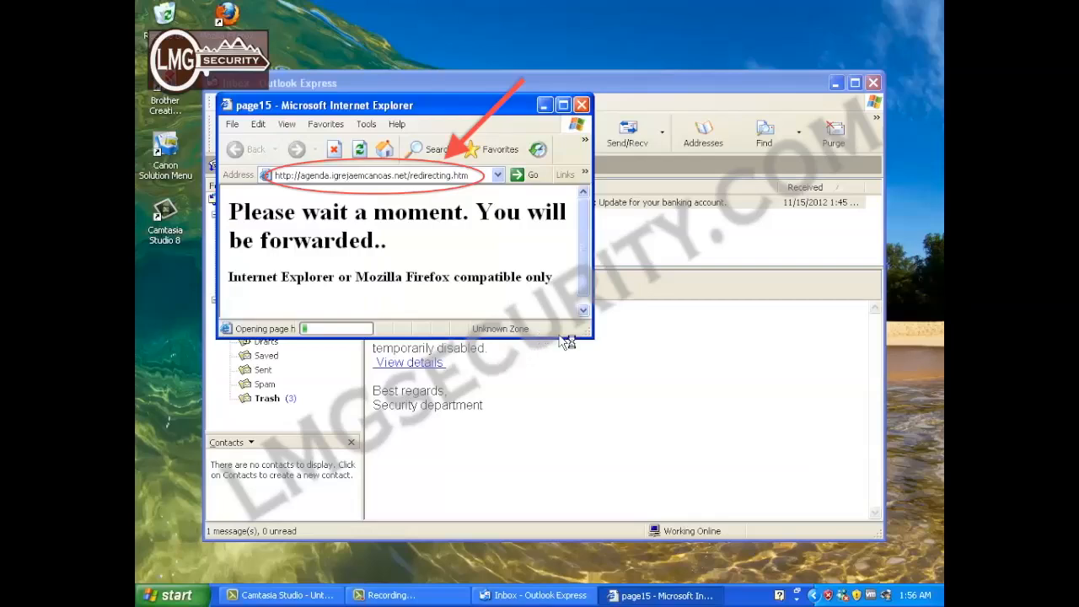
mouse_move(580, 337)
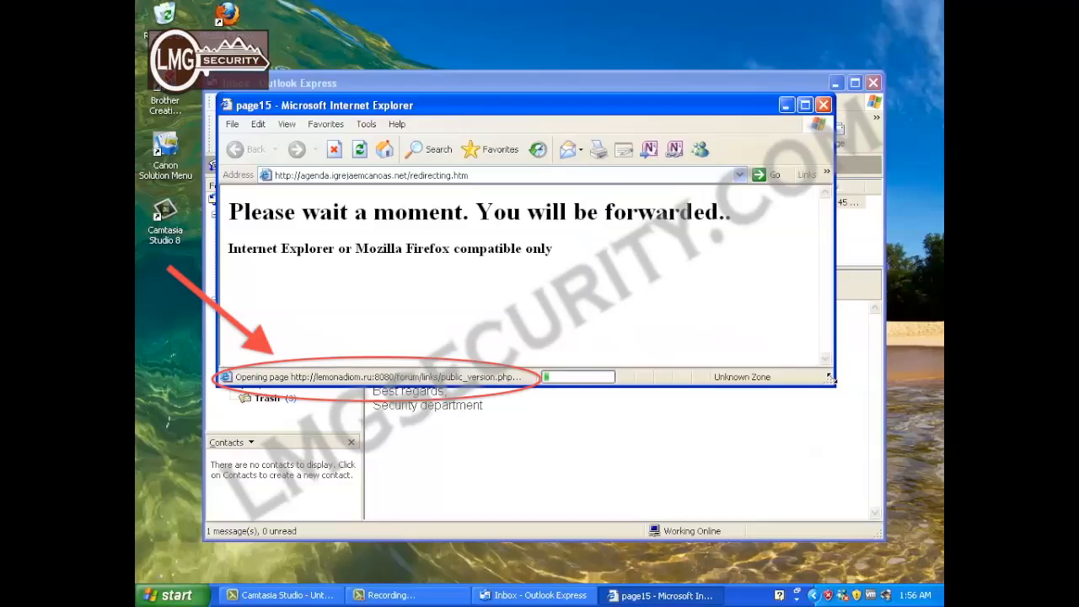
mouse_move(807, 358)
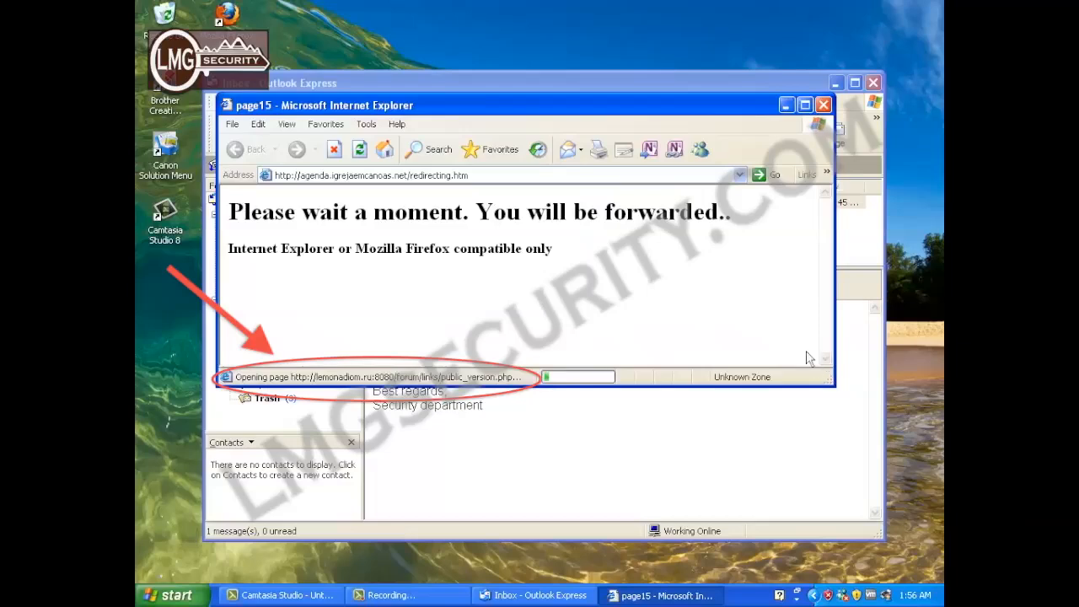
mouse_move(786, 331)
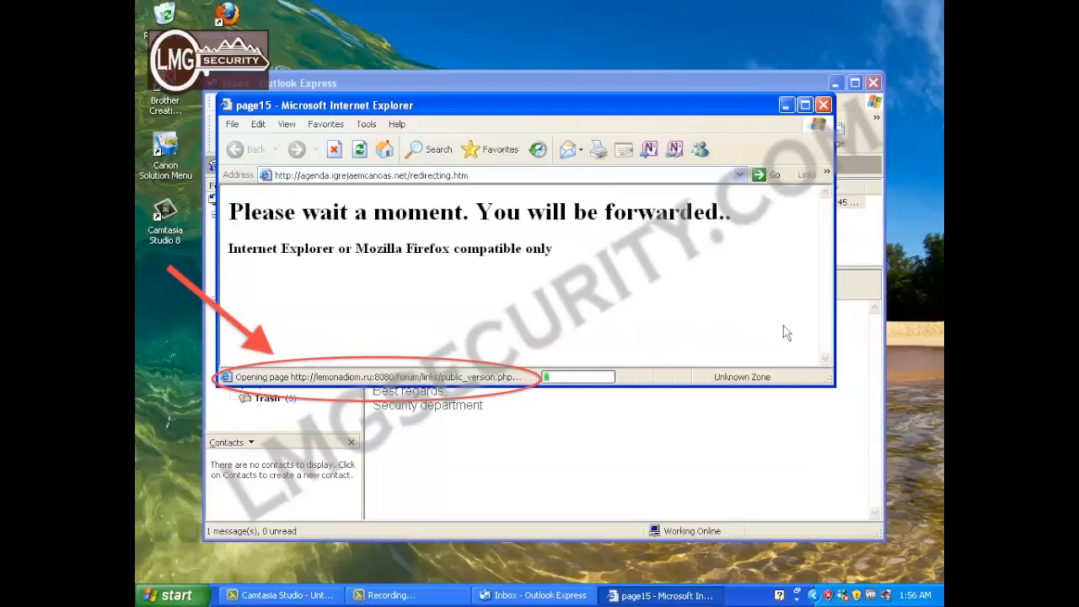
mouse_move(769, 329)
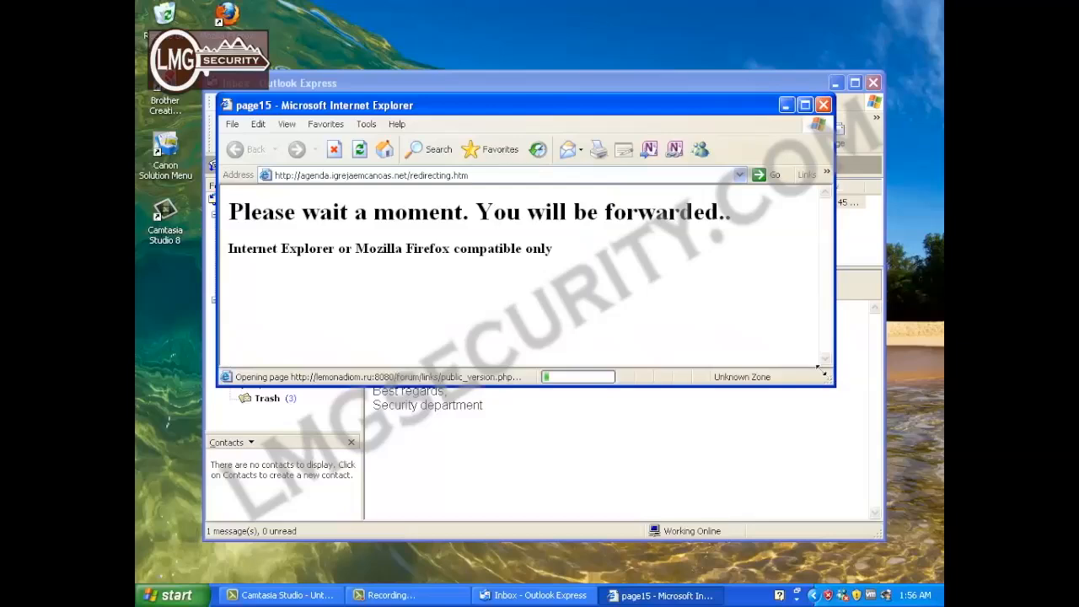
mouse_move(808, 354)
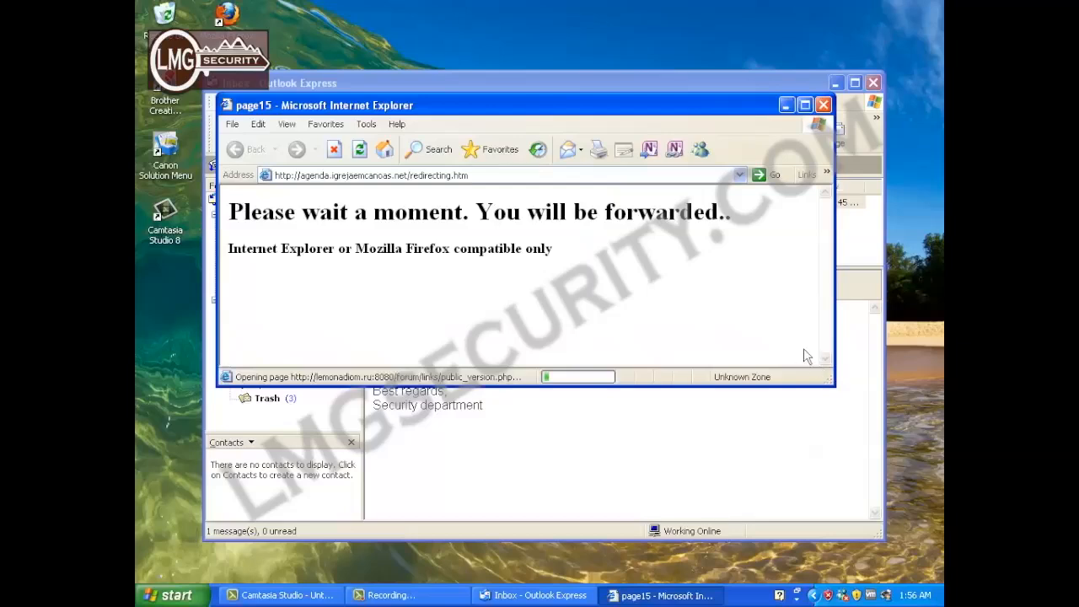
mouse_move(790, 335)
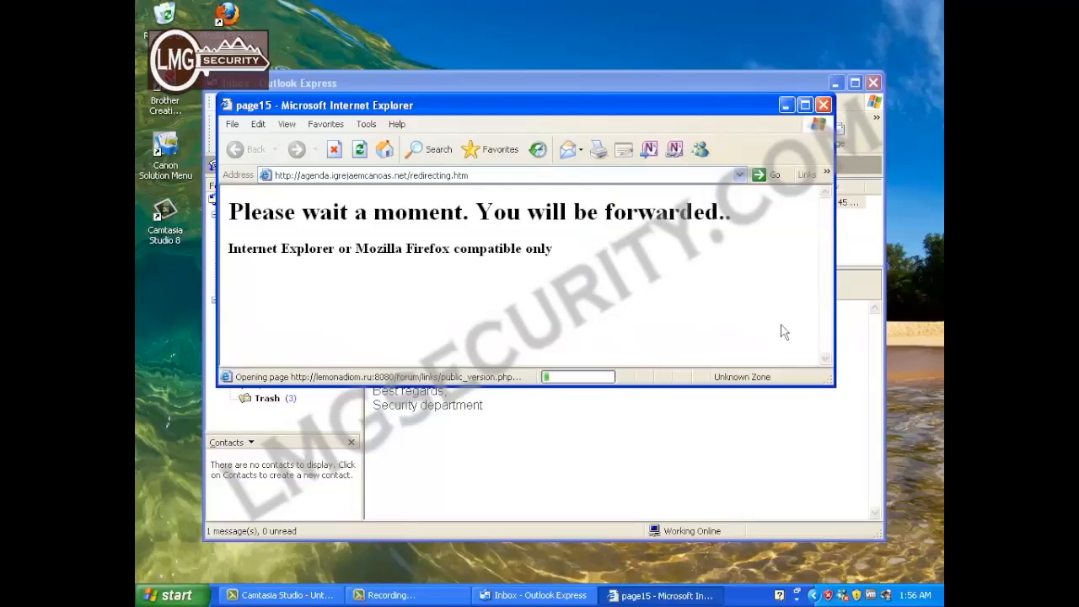
mouse_move(769, 329)
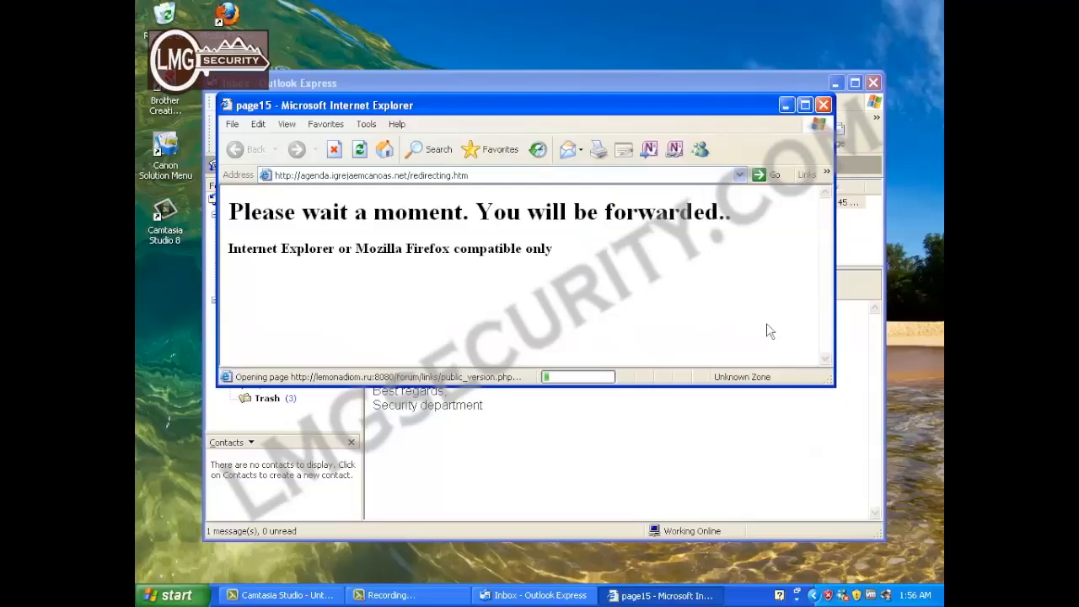